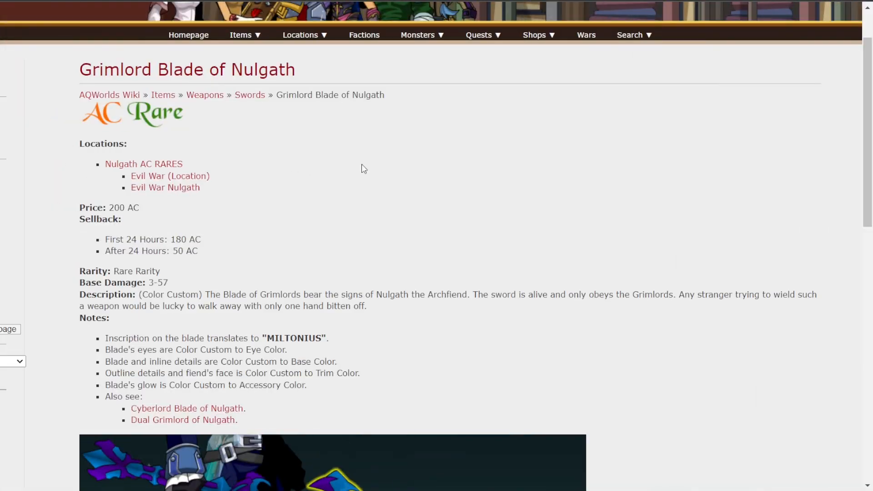
mouse_move(361, 169)
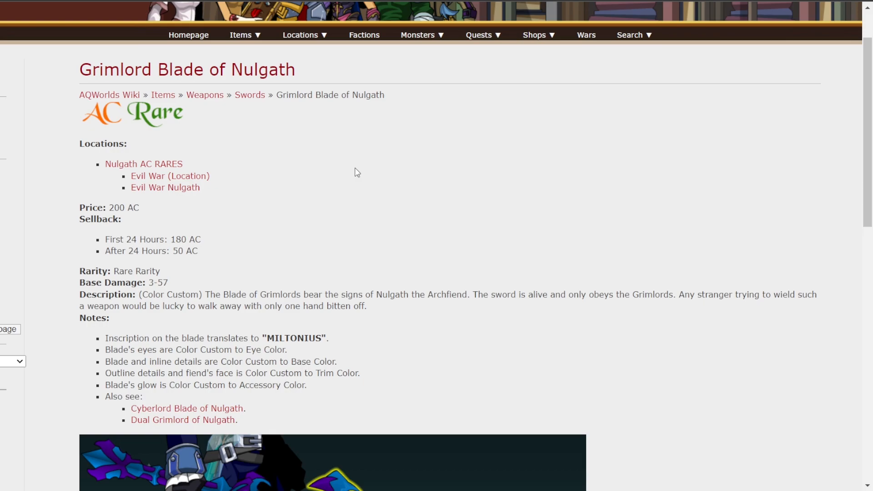
mouse_move(350, 177)
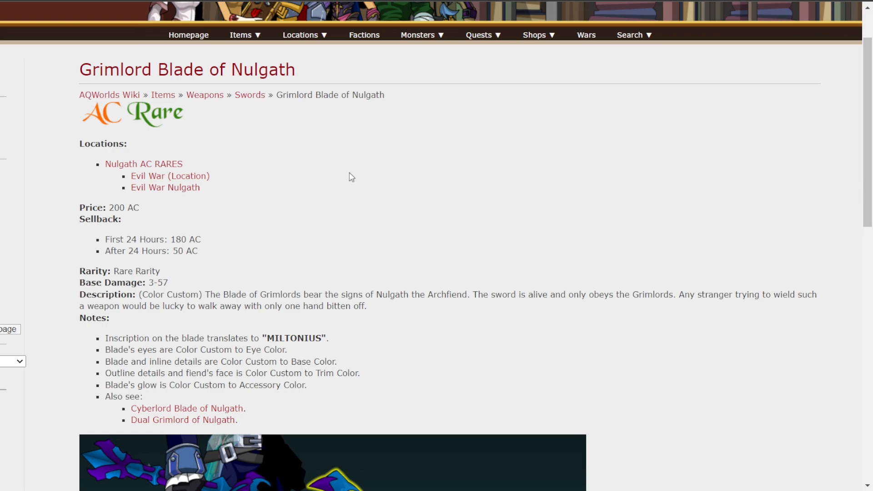
Scroll down the Grimlord Blade of Nulgath page to its notes and sword image.
scroll("down", 3)
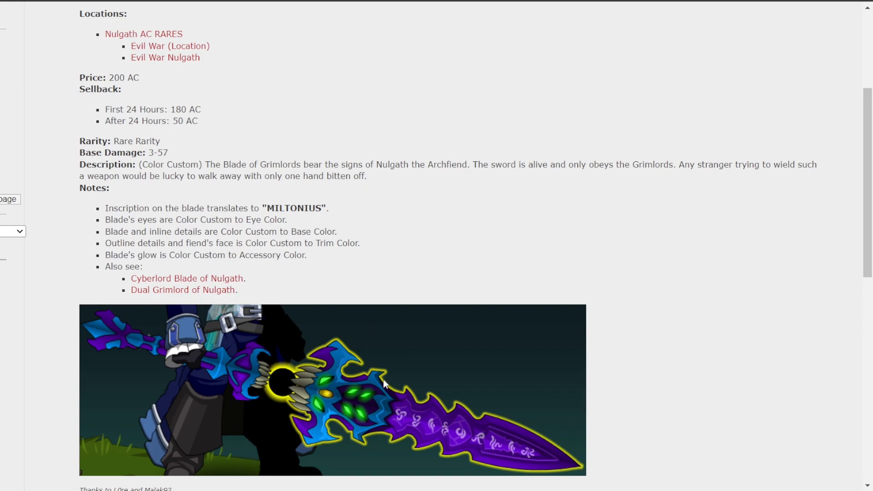
mouse_move(228, 289)
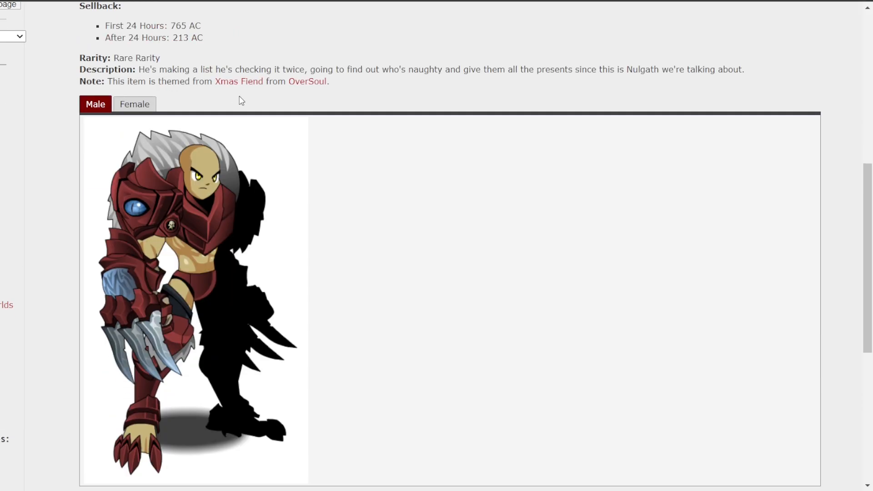
mouse_move(246, 93)
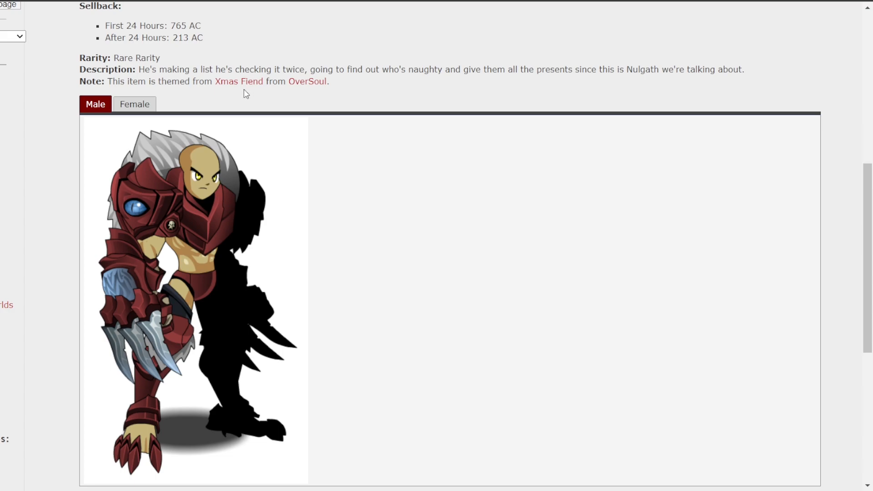
mouse_move(242, 93)
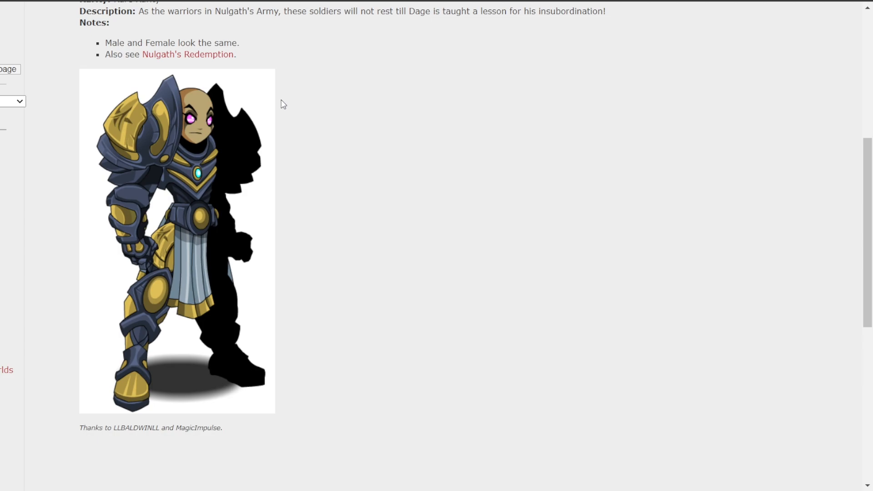
mouse_move(278, 104)
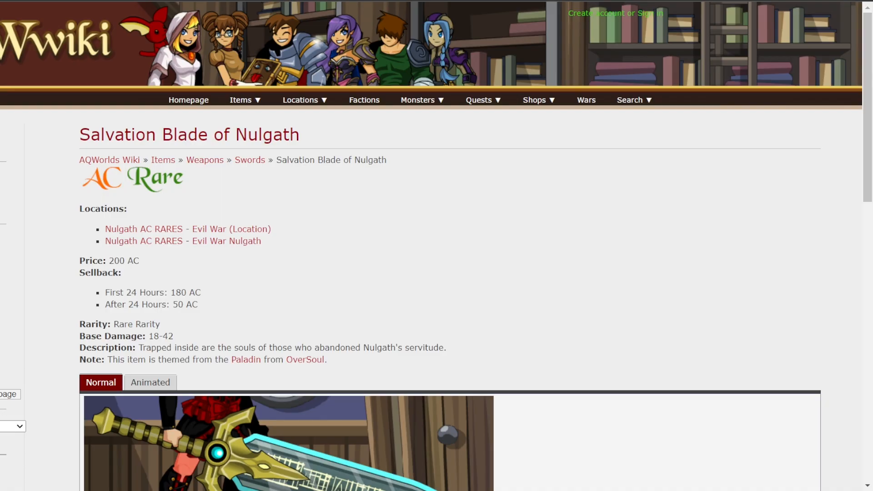
View the Salvation Blade's Animated artwork, then browse down the Vamp Blade and Infernalfiend general armor pages.
scroll("down", 3)
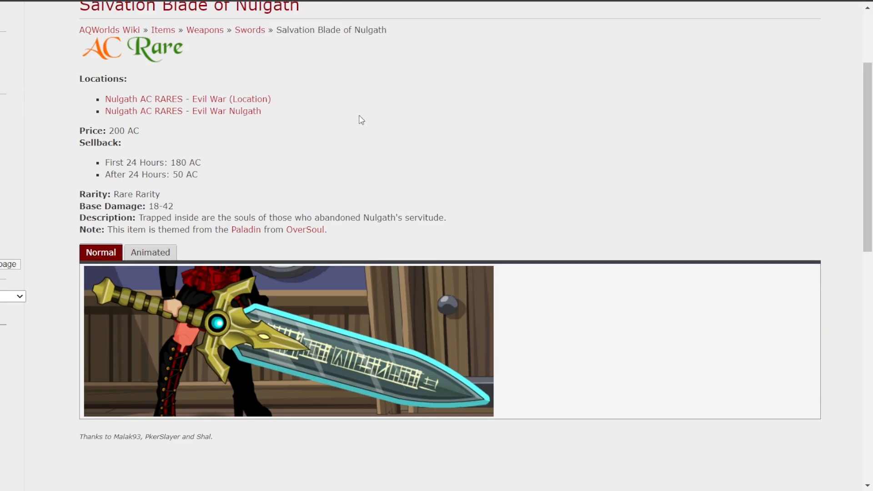
mouse_move(344, 139)
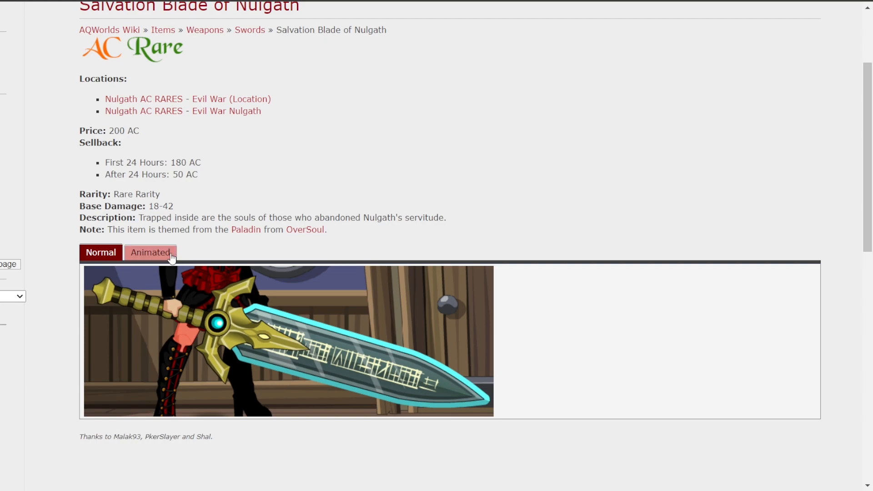
left_click(150, 252)
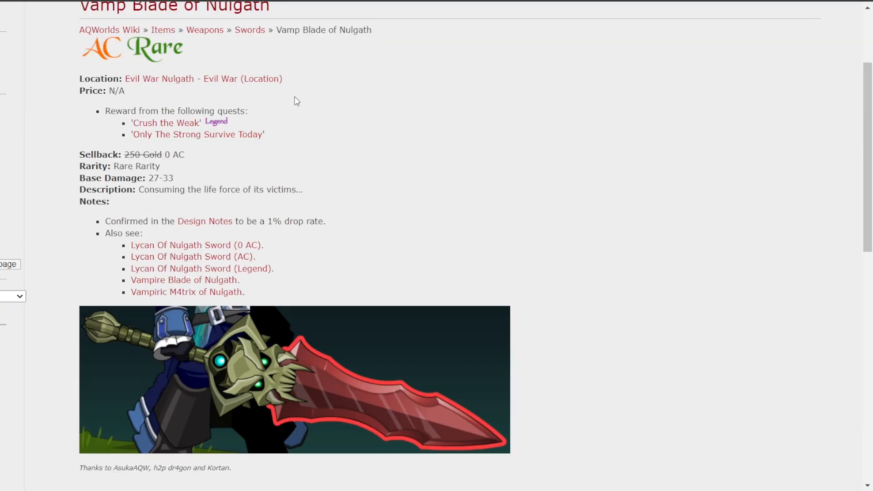
mouse_move(269, 131)
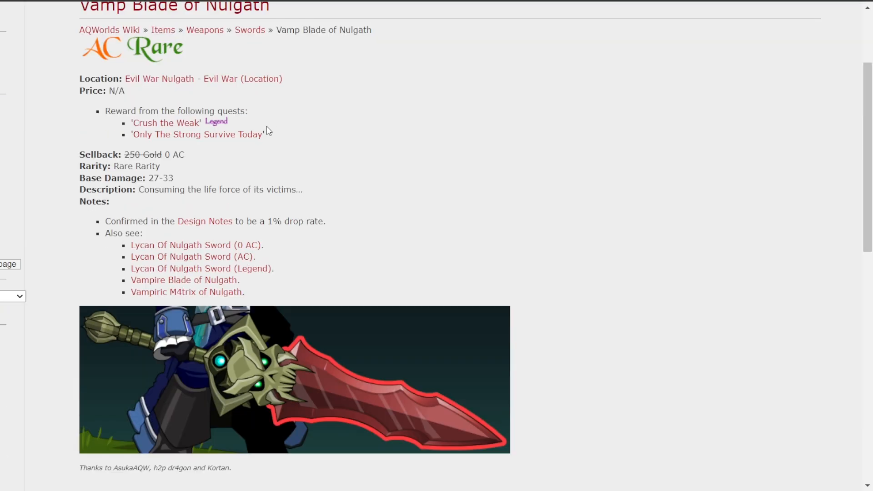
mouse_move(215, 150)
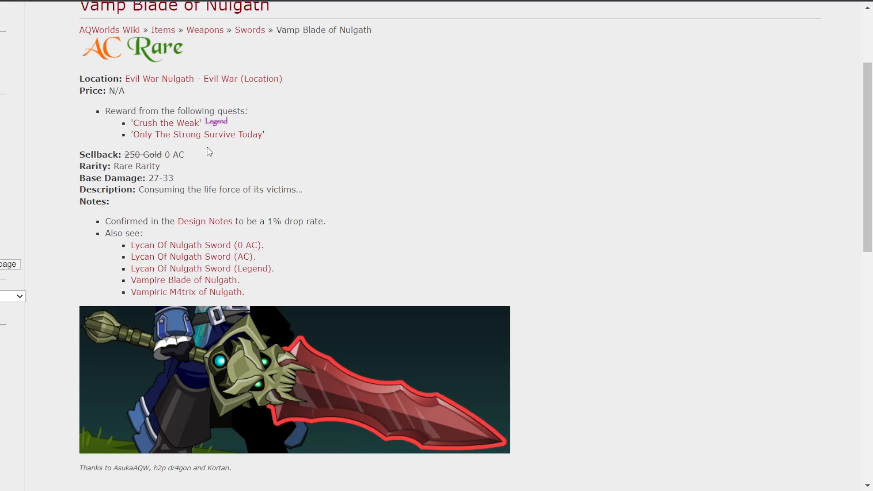
scroll("down", 3)
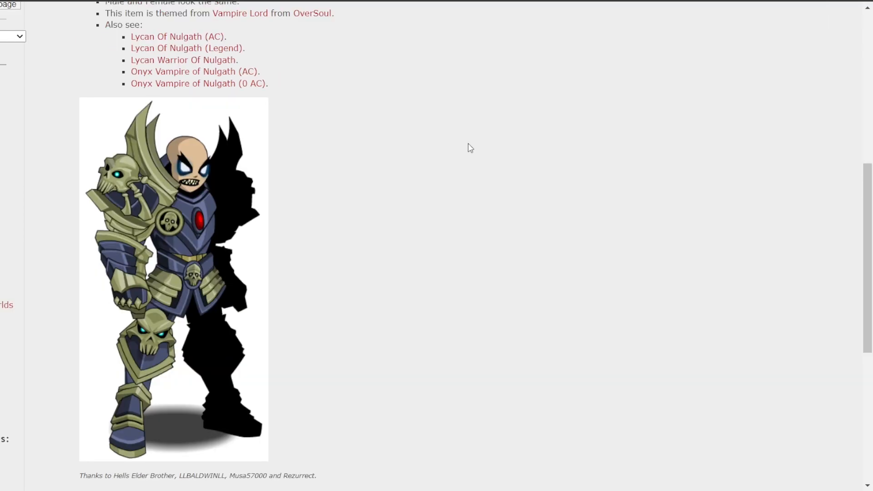
mouse_move(452, 160)
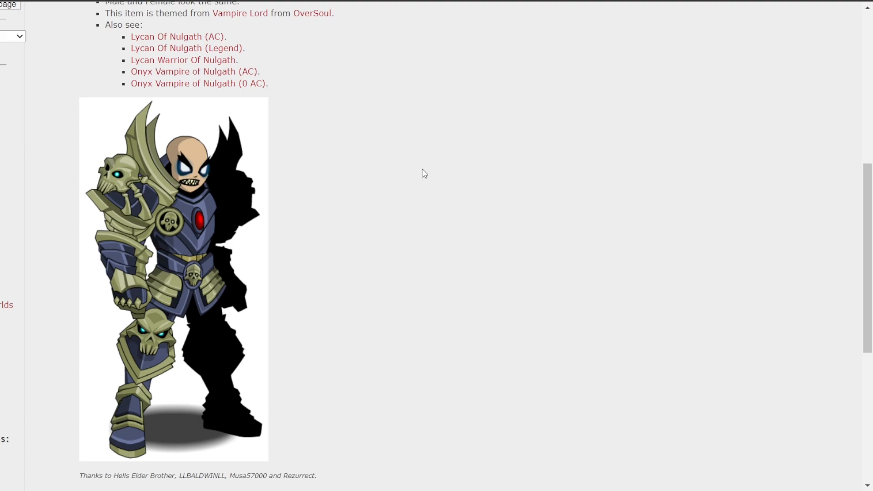
mouse_move(367, 178)
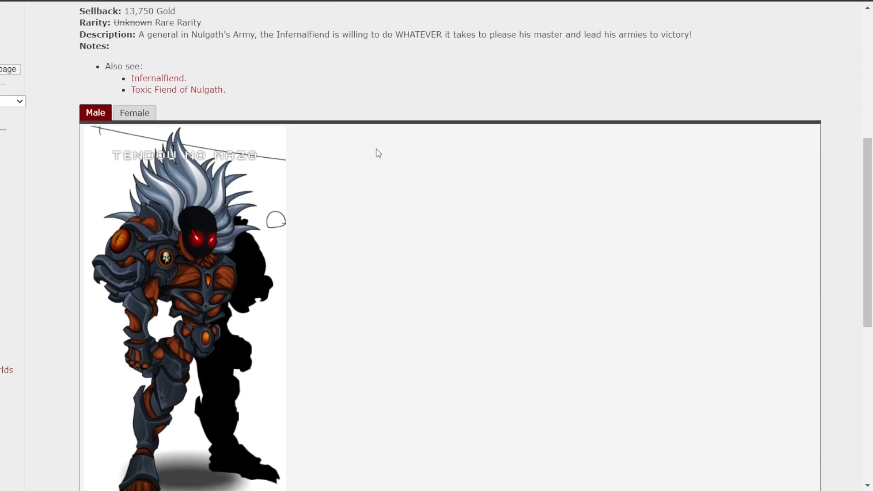
scroll("down", 3)
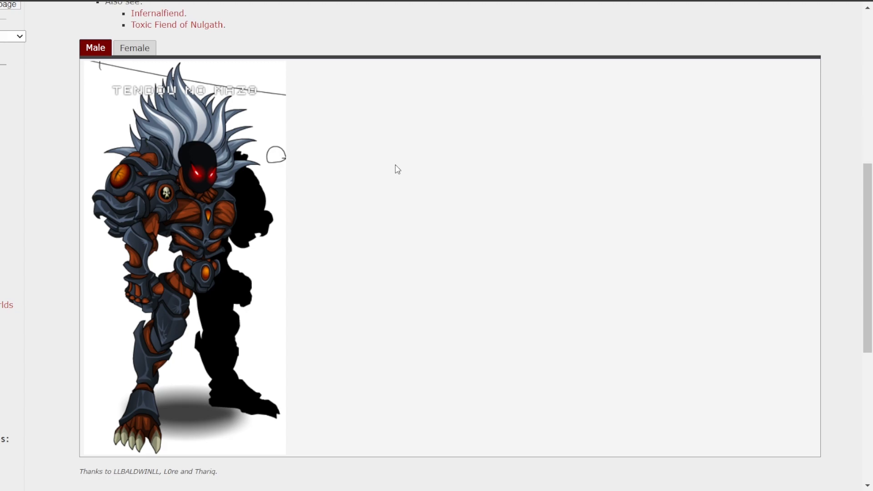
mouse_move(346, 5)
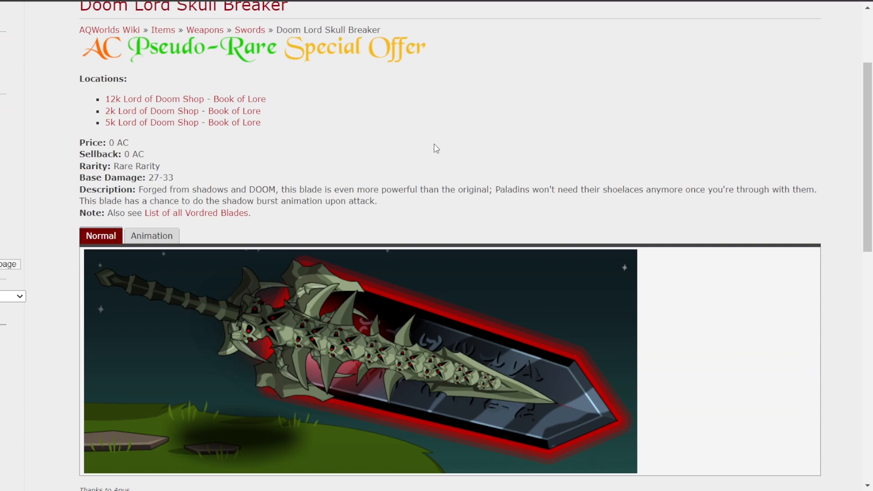
mouse_move(407, 183)
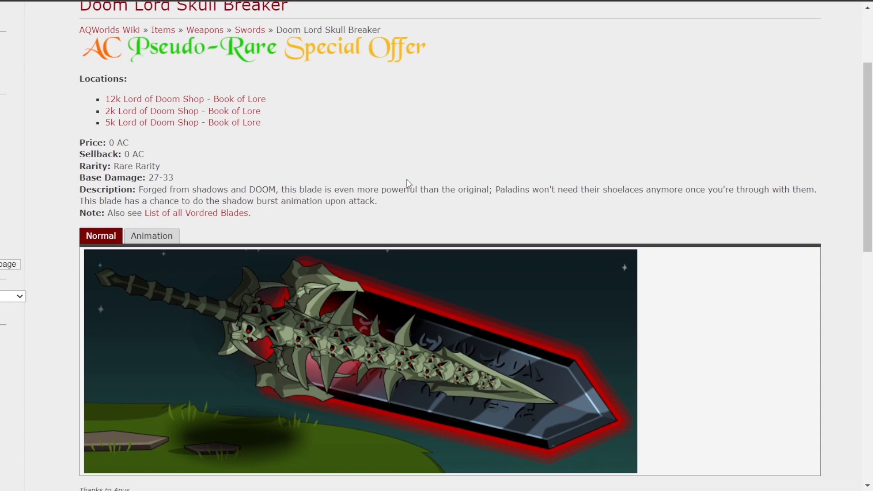
mouse_move(384, 204)
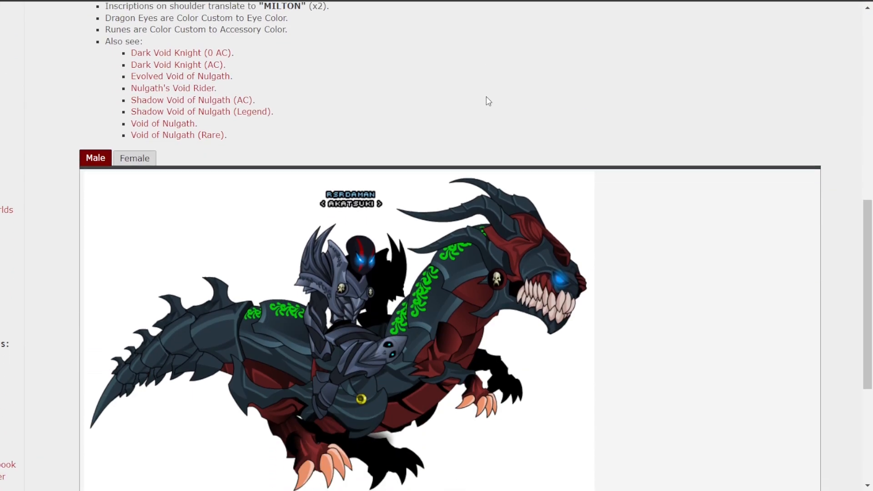
Scroll down the Doom Lord Skull Breaker page toward the void dragon armor link.
scroll("down", 3)
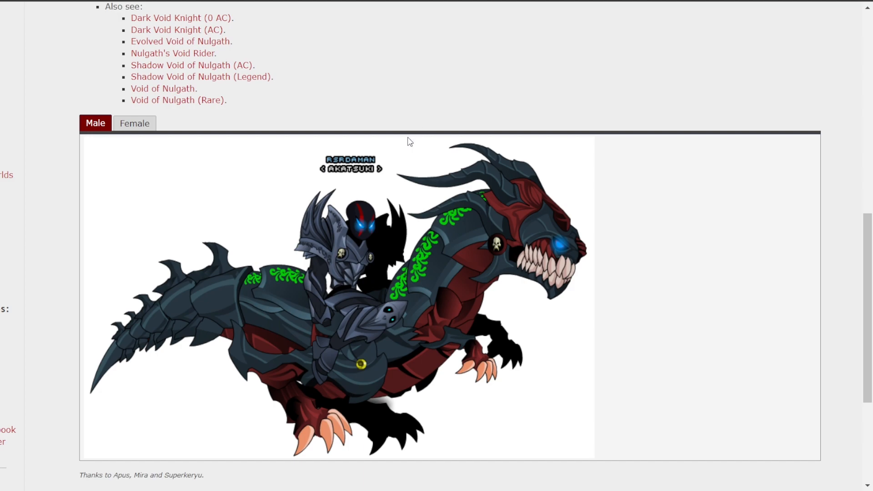
mouse_move(404, 150)
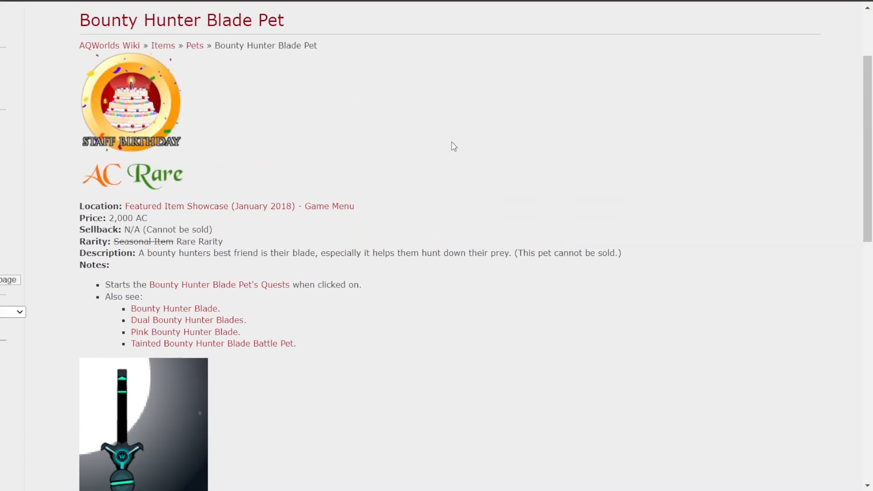
Reach the Dual 2nd Betrayal Blade of Nulgath via the Twin Blade quest's Dual Bounty Hunter Blades reward.
scroll("down", 3)
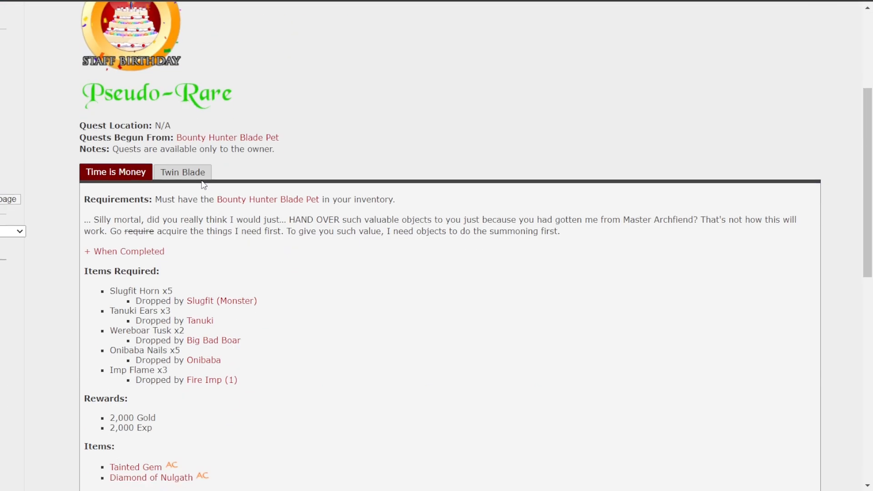
scroll("down", 3)
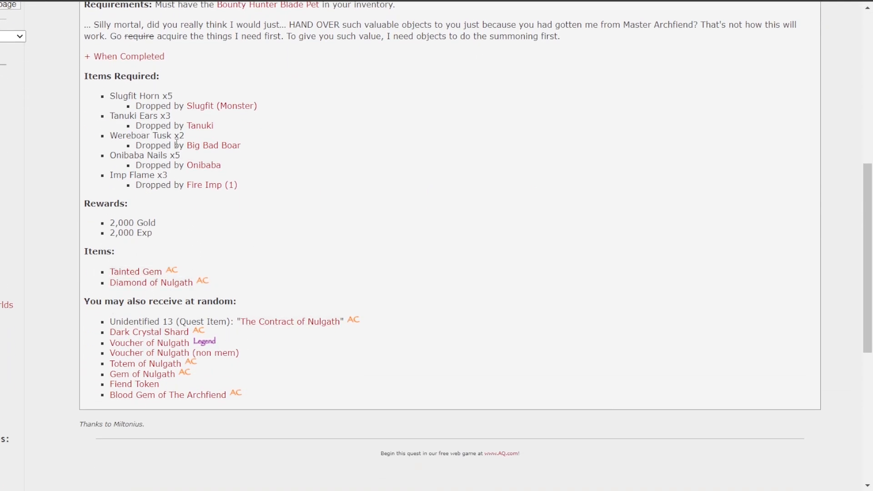
left_click(181, 107)
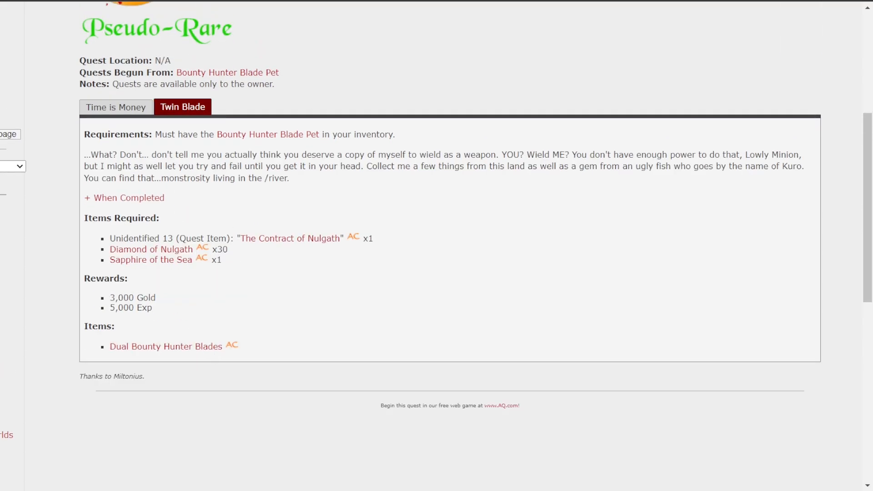
left_click(165, 346)
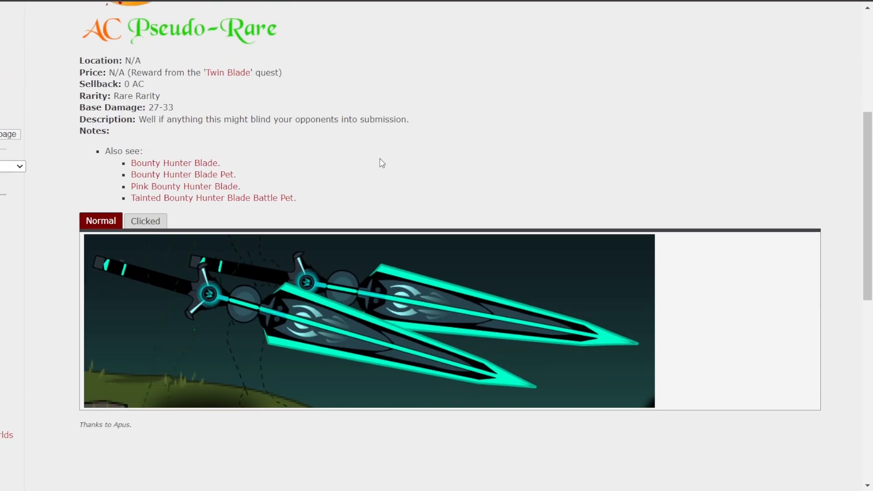
left_click(145, 220)
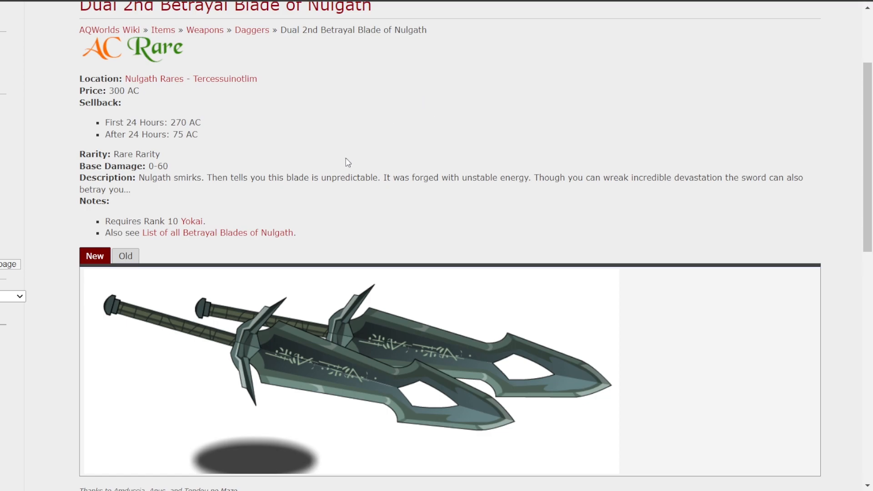
Compare the ninth Betrayal Blade version and a Dual Betrayal Blade version, then scroll the Ice Void armor to its image.
scroll("down", 3)
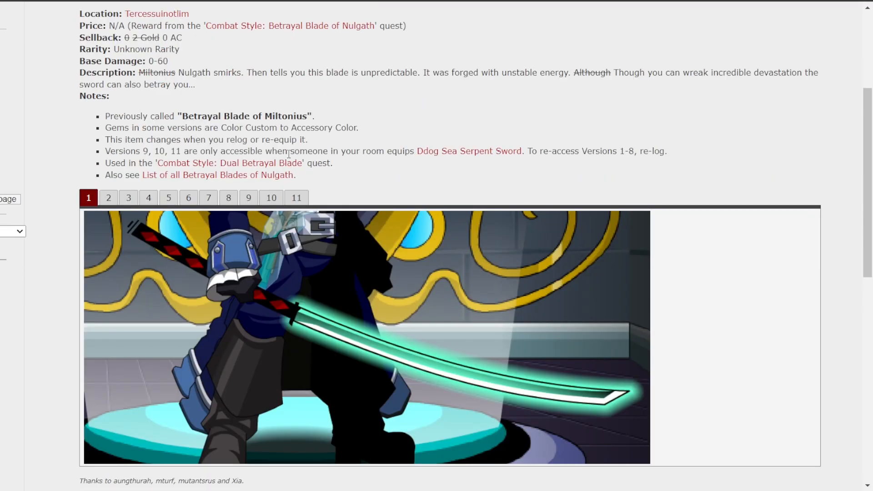
left_click(248, 197)
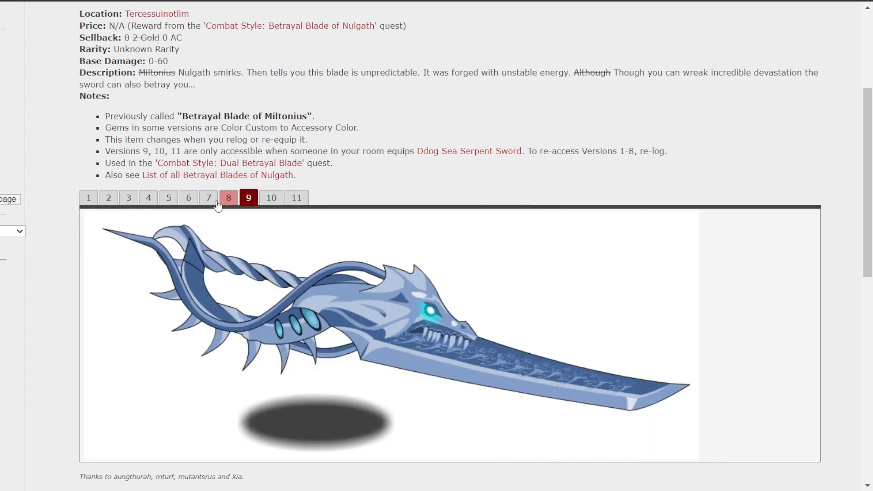
left_click(168, 198)
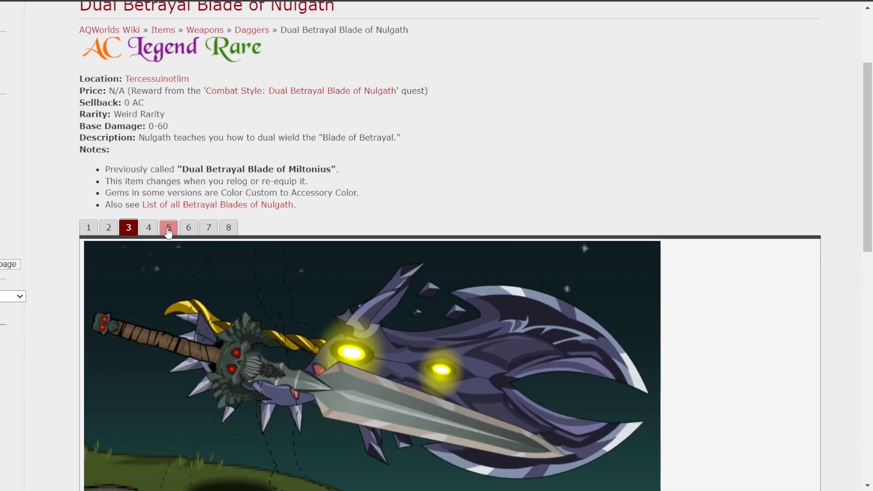
left_click(227, 227)
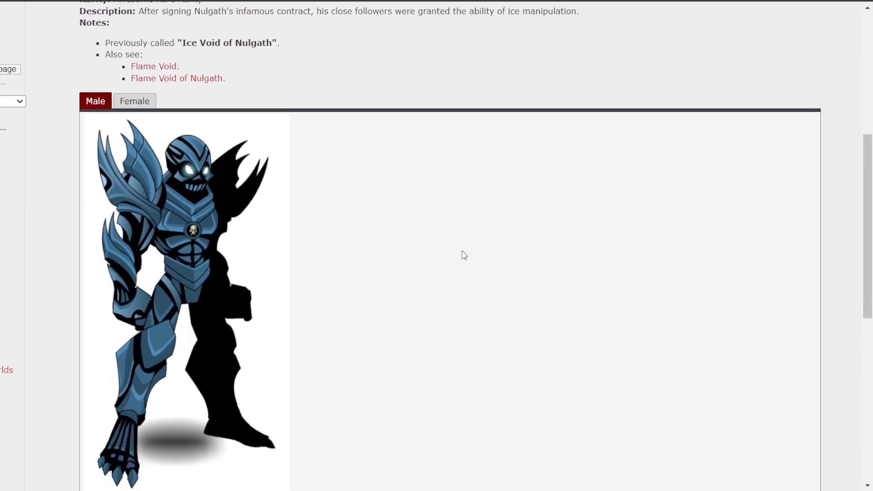
scroll("down", 3)
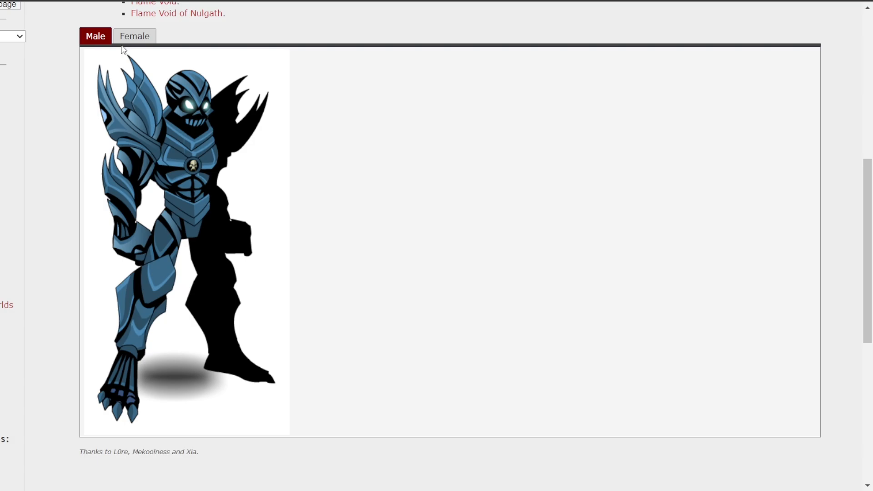
mouse_move(150, 337)
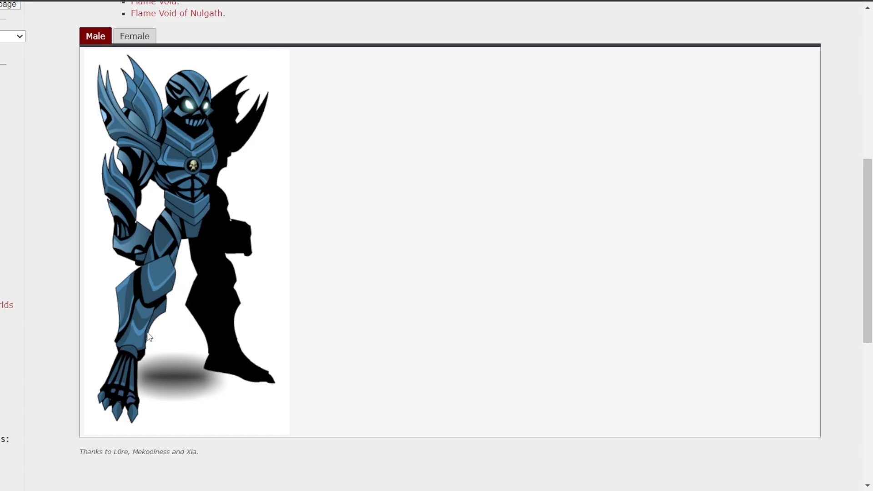